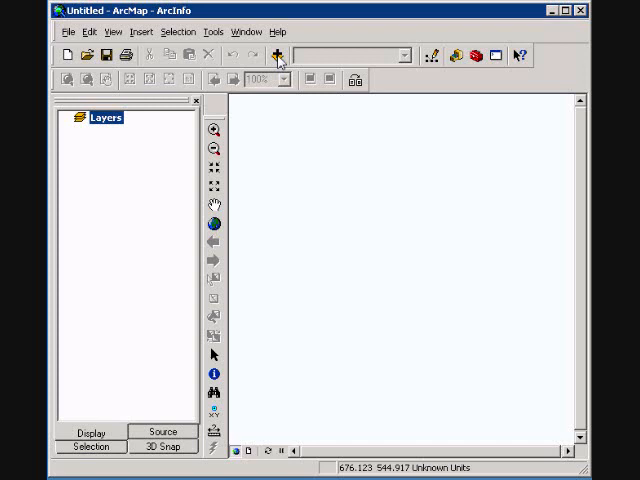
Add the country shapefile from the Student_Work folder so world country outlines display
left_click(280, 56)
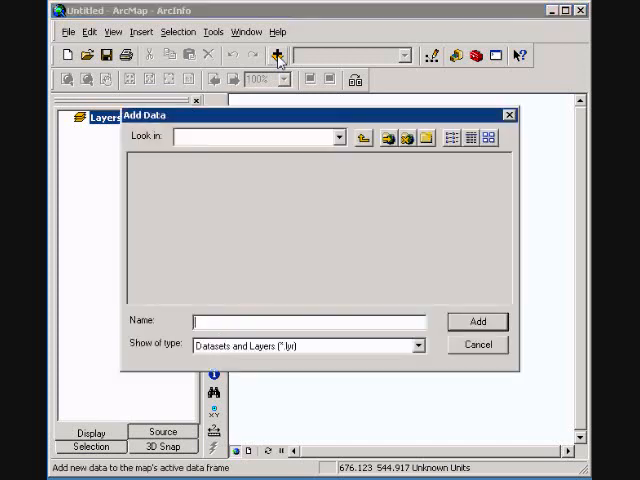
left_click(338, 136)
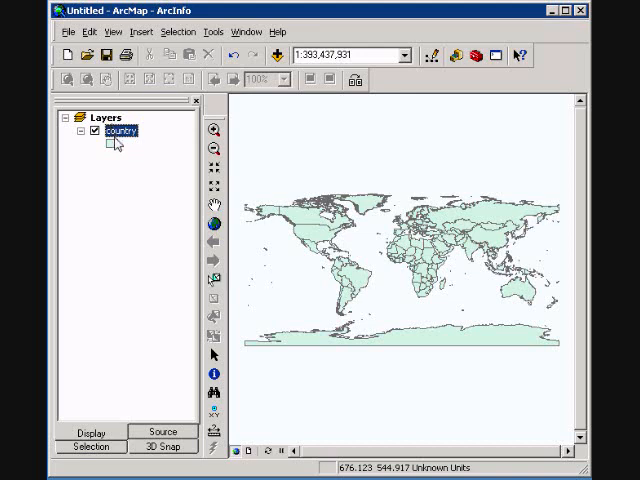
mouse_move(148, 286)
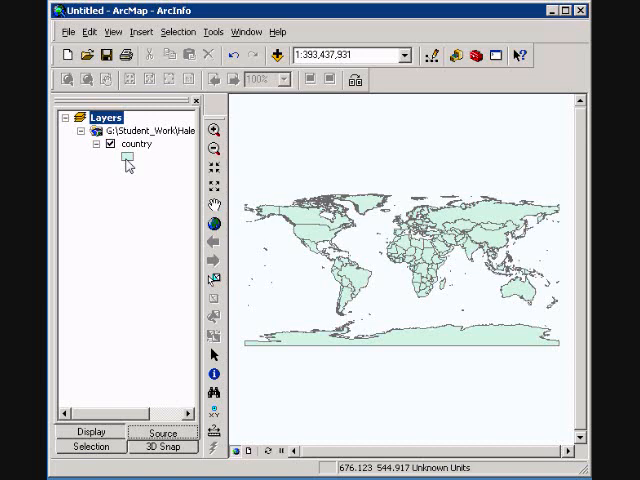
mouse_move(116, 296)
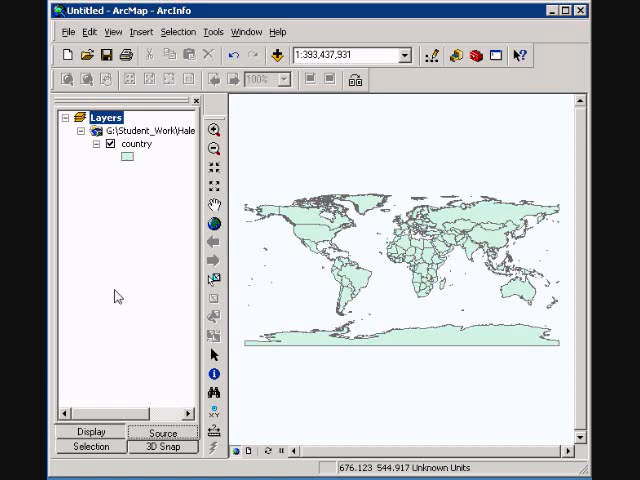
List layers by drawing order on the Display tab, then hide and re-show the country layer
left_click(128, 132)
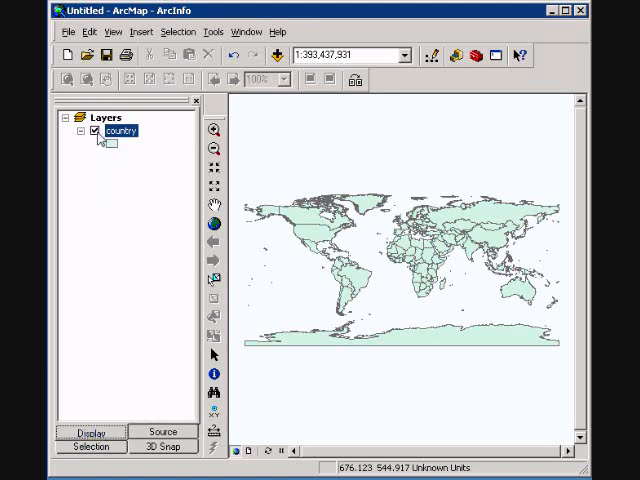
left_click(92, 132)
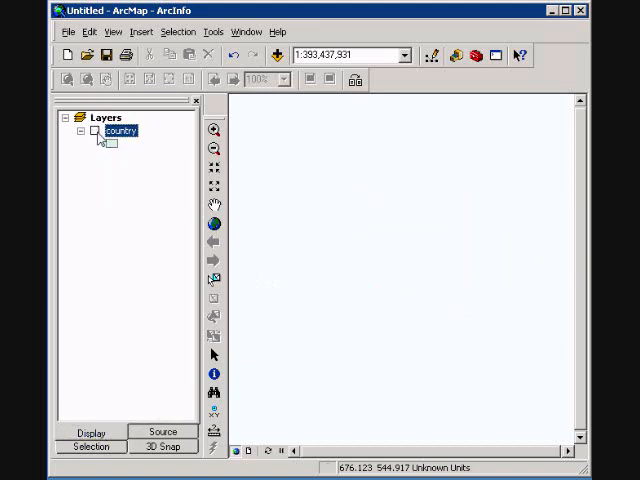
left_click(96, 130)
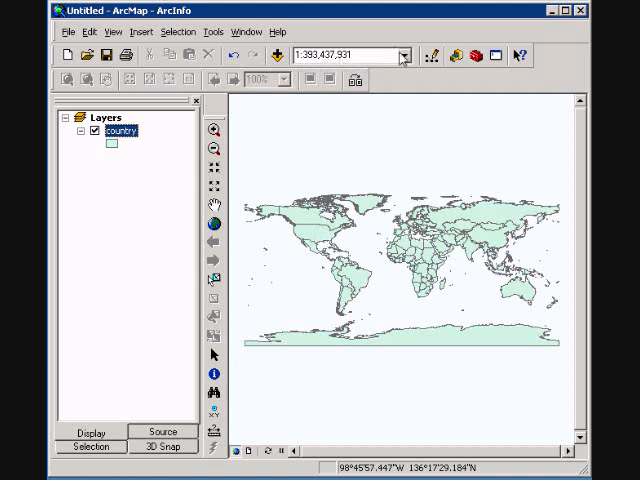
left_click(404, 56)
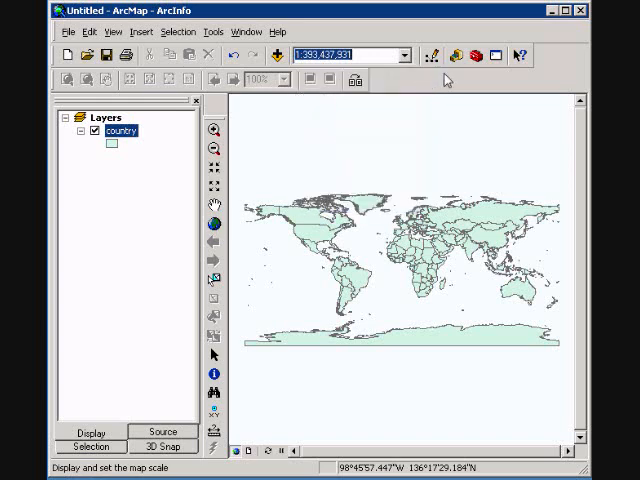
mouse_move(432, 56)
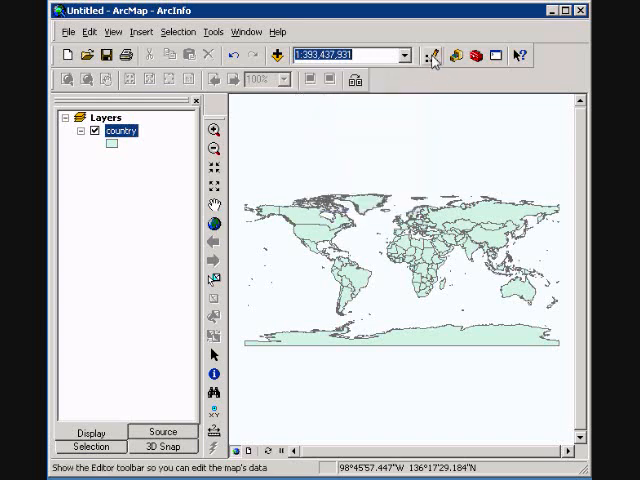
mouse_move(432, 56)
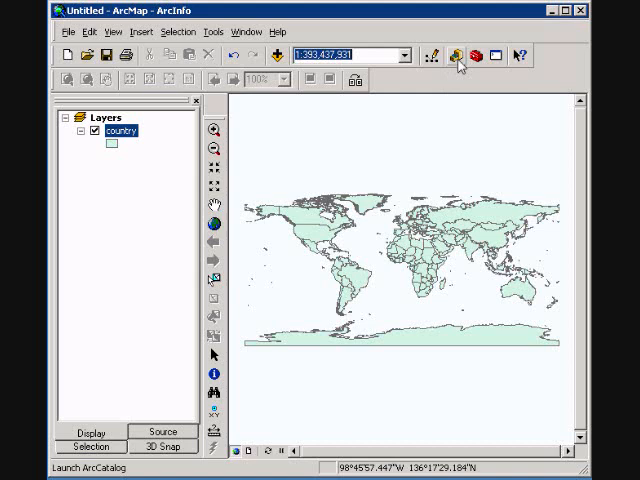
mouse_move(456, 84)
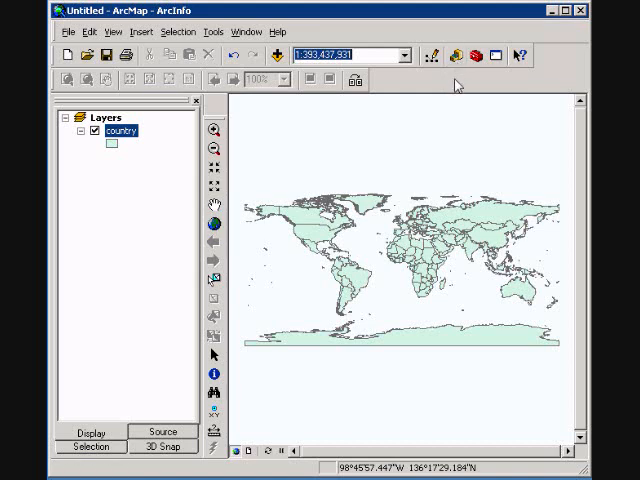
mouse_move(468, 56)
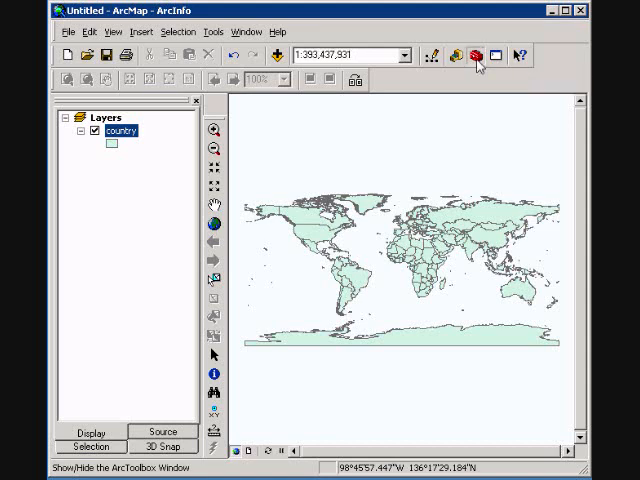
left_click(476, 56)
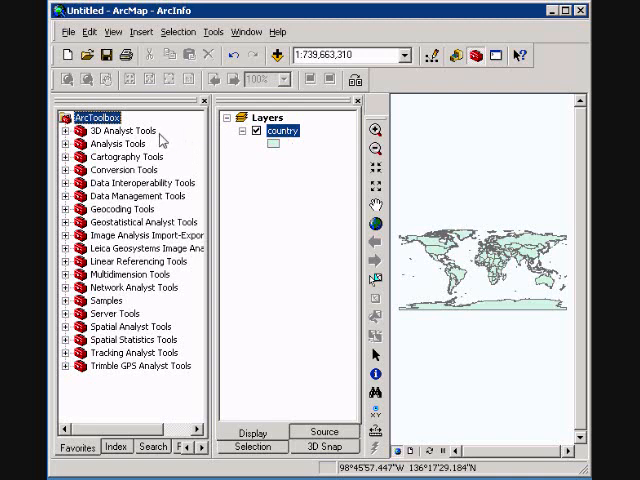
mouse_move(104, 372)
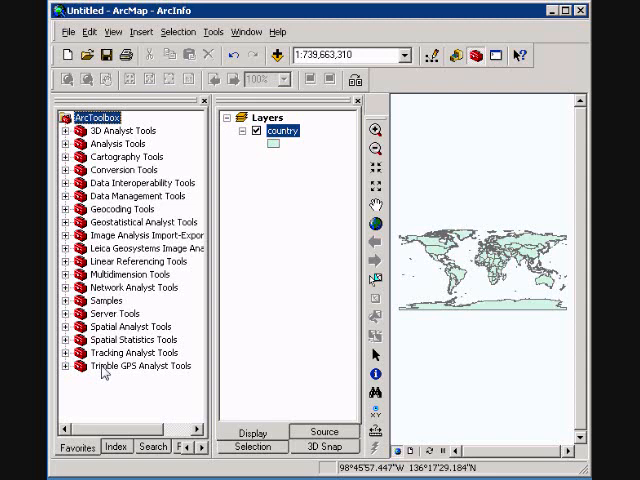
mouse_move(136, 176)
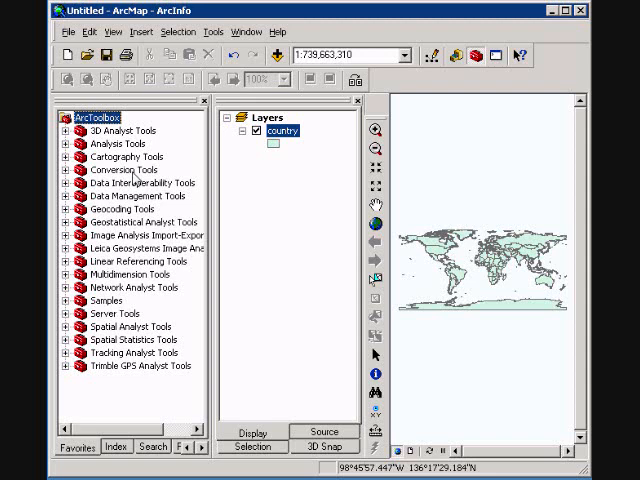
mouse_move(248, 188)
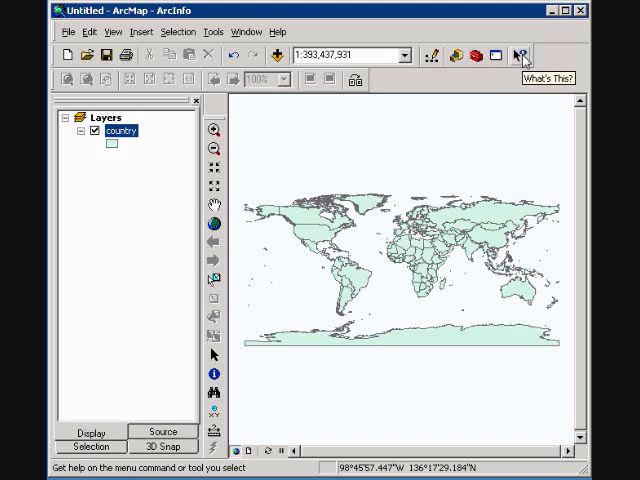
mouse_move(520, 56)
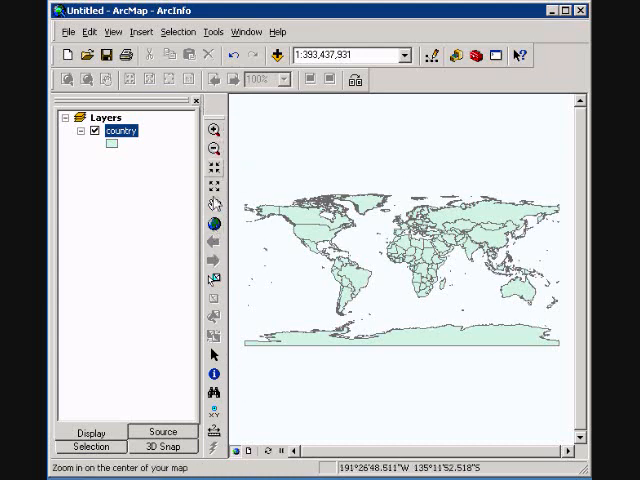
Zoom the data view in on Europe and the Mediterranean with the Zoom In tool
left_click(212, 370)
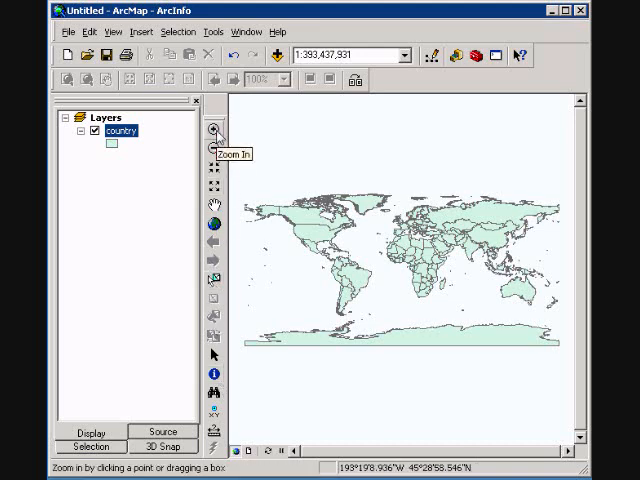
mouse_move(210, 156)
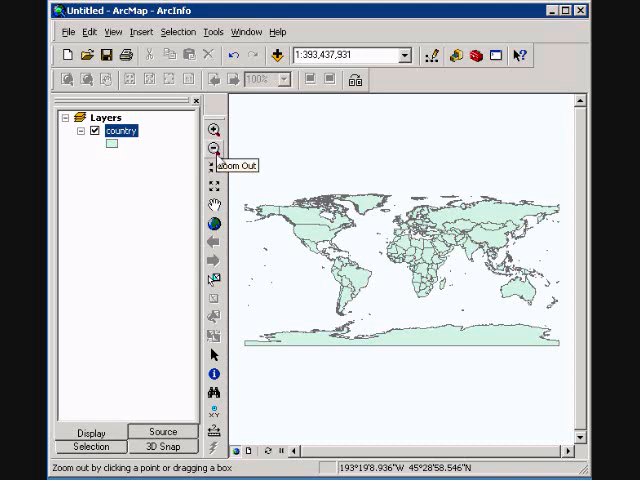
mouse_move(210, 184)
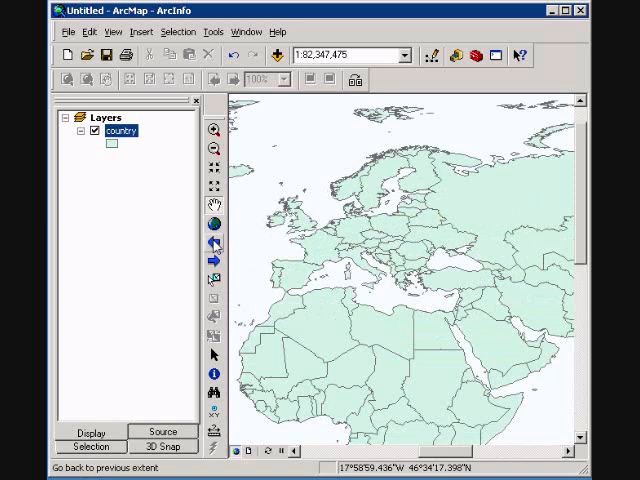
left_click(210, 252)
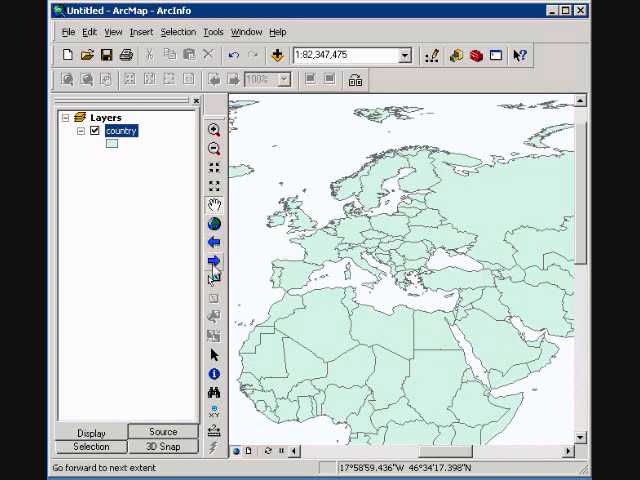
mouse_move(212, 288)
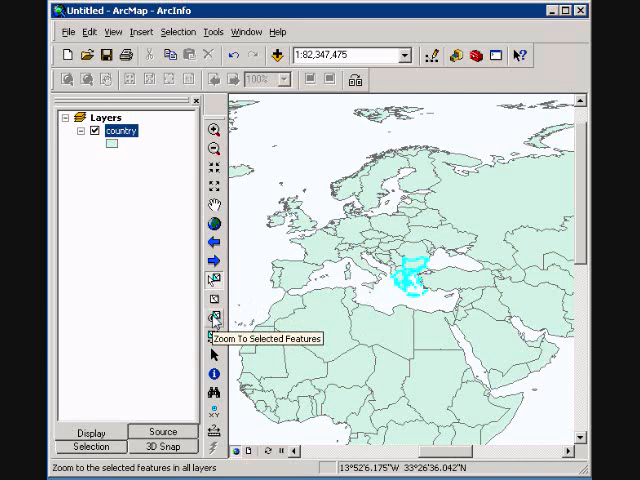
left_click(216, 320)
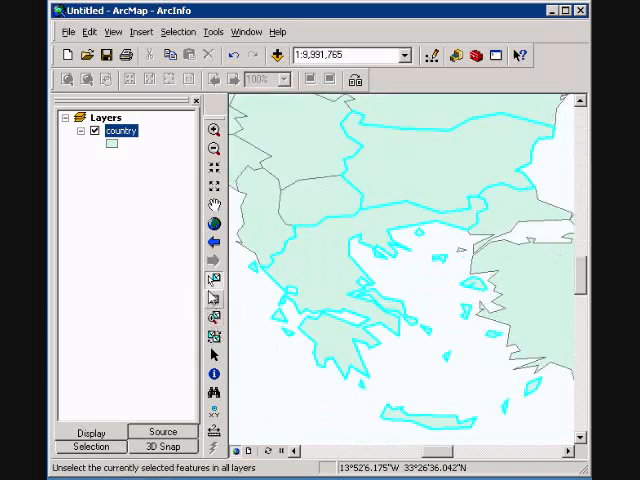
mouse_move(212, 300)
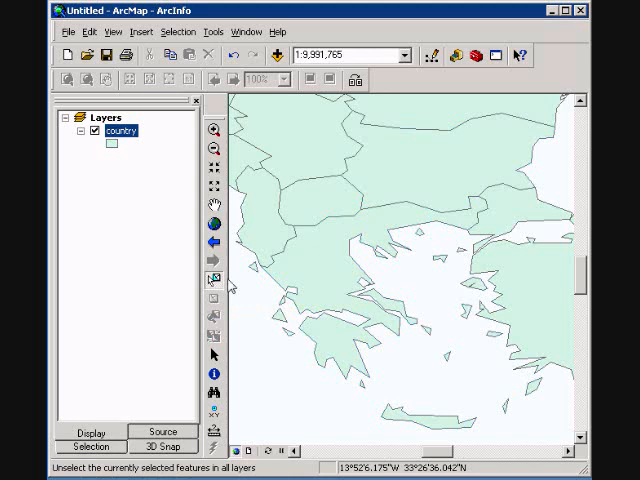
left_click(212, 244)
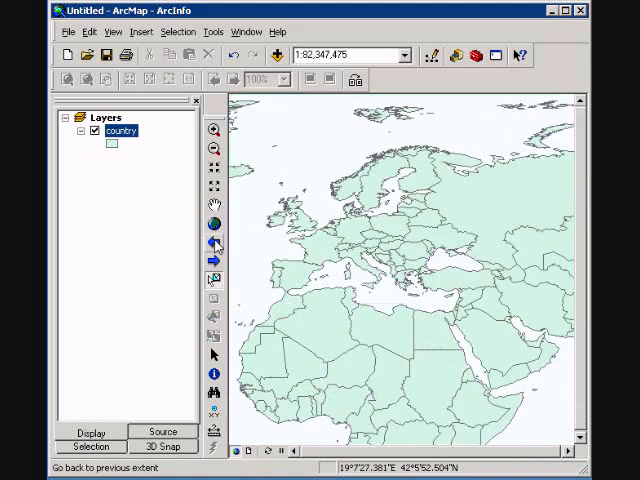
mouse_move(212, 336)
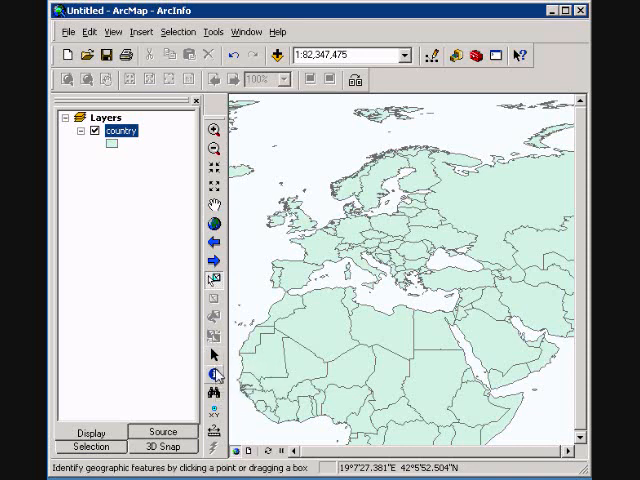
Activate the Identify tool and dismiss the country layer's context menu unchanged
left_click(212, 376)
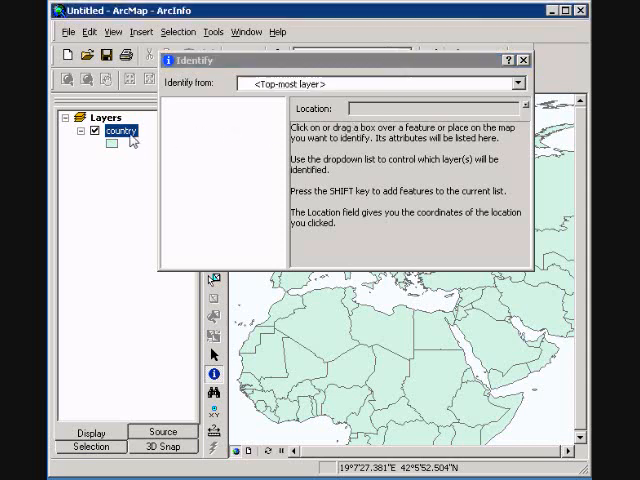
right_click(120, 132)
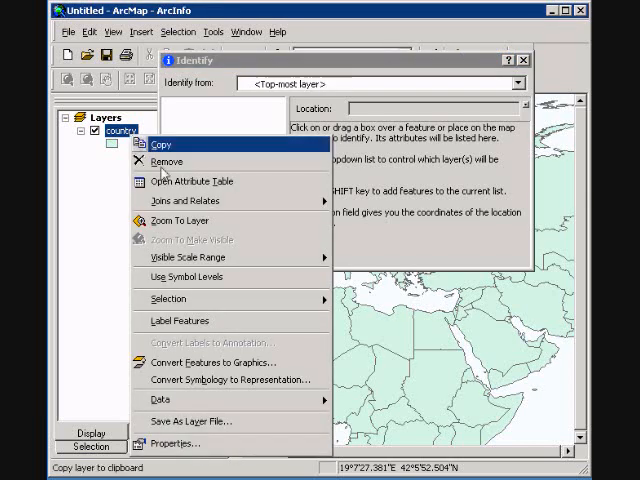
mouse_move(184, 200)
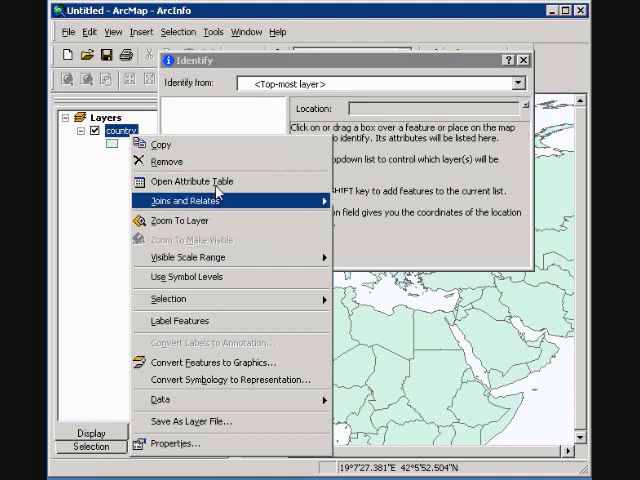
left_click(192, 180)
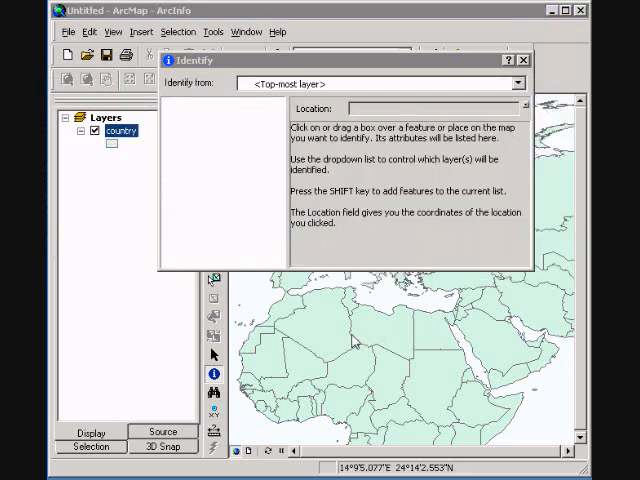
Identify countries at a West African spot and show Togo's attribute record
left_click(316, 410)
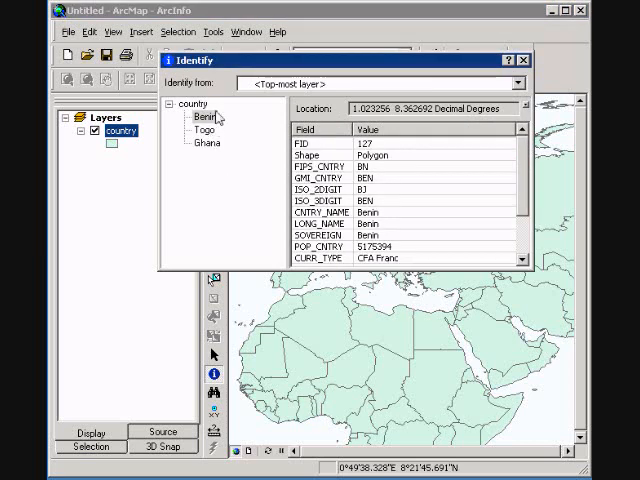
left_click(200, 130)
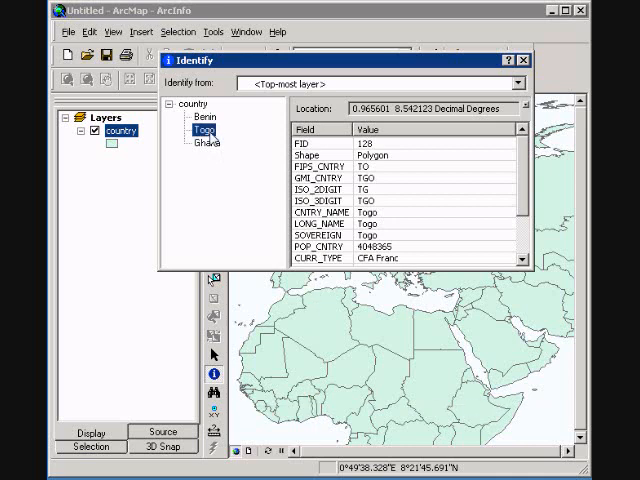
mouse_move(228, 140)
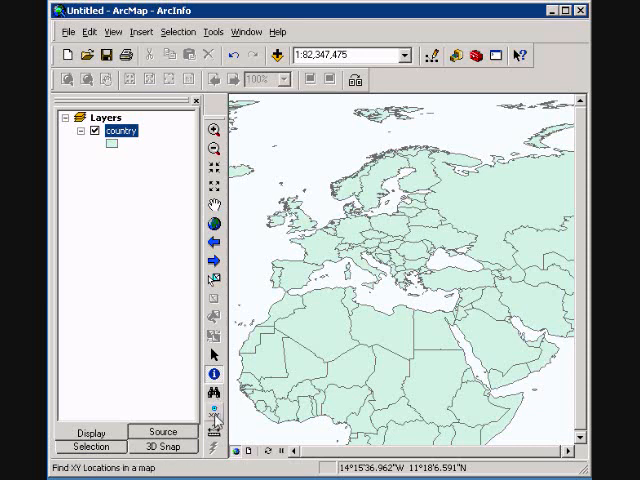
mouse_move(208, 440)
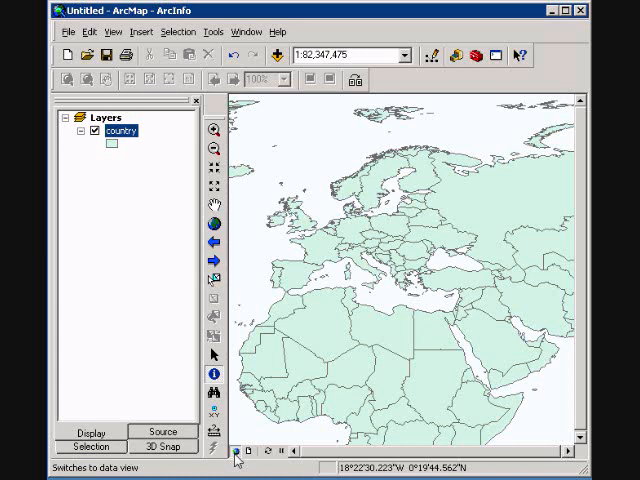
mouse_move(236, 450)
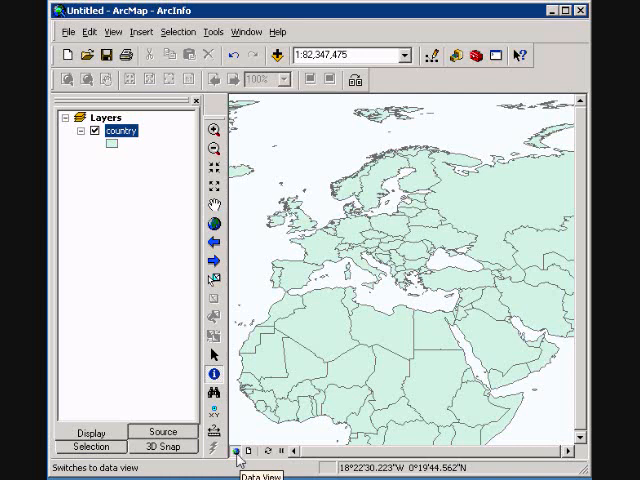
mouse_move(250, 448)
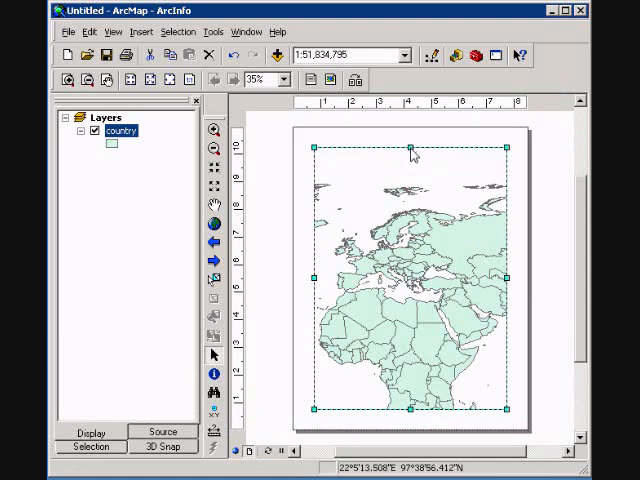
mouse_move(436, 132)
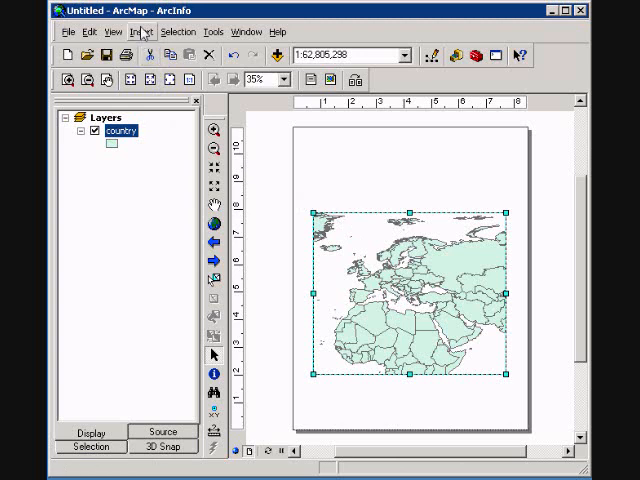
Insert a map title reading 'Europe' above the map frame
left_click(138, 32)
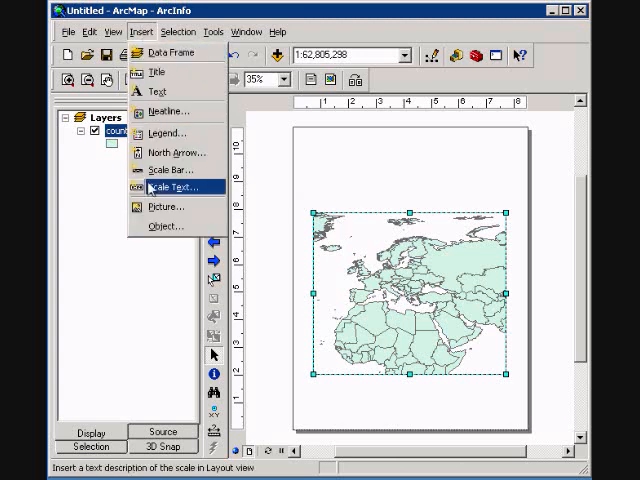
mouse_move(158, 72)
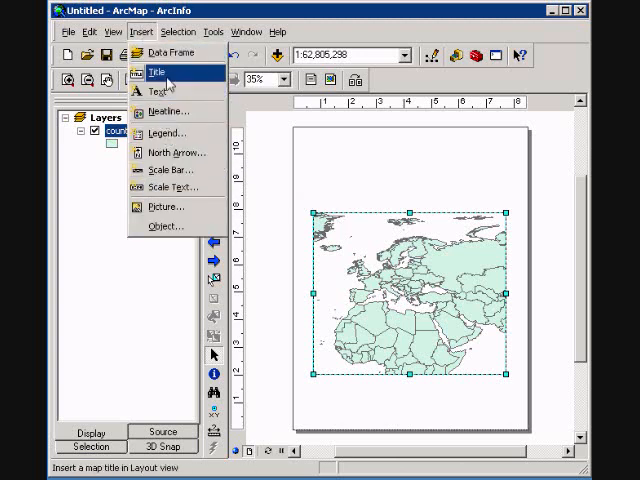
left_click(156, 72)
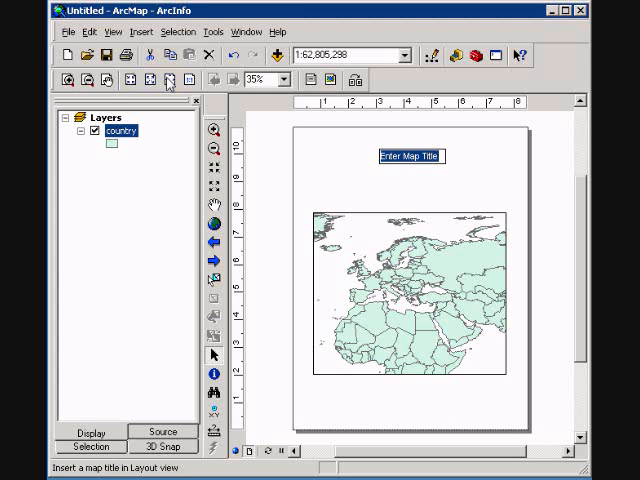
type("Europe")
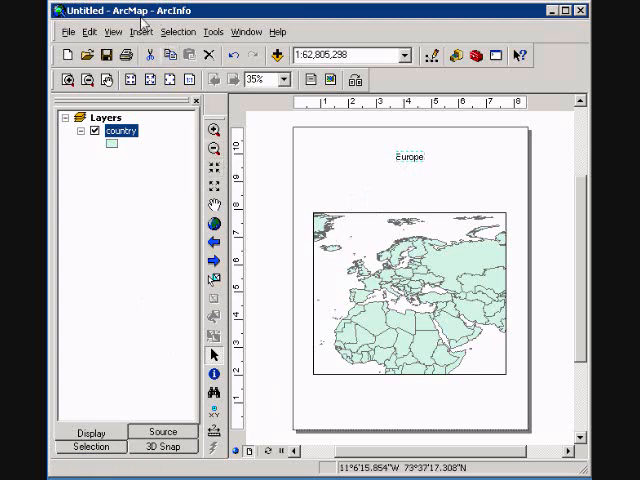
Insert a north arrow and a simple scale line style scale bar on the page
left_click(144, 32)
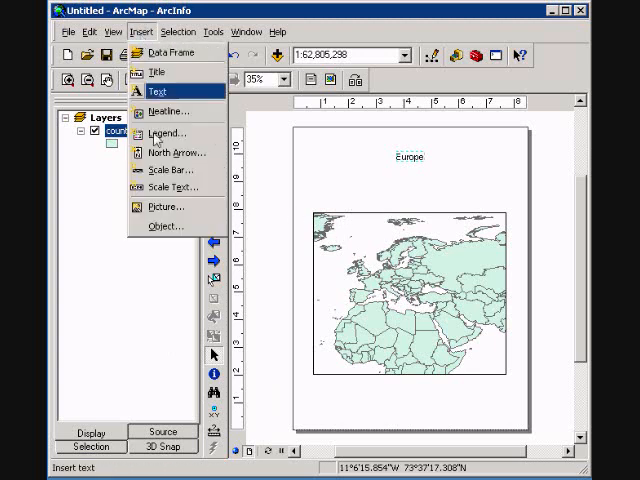
left_click(168, 152)
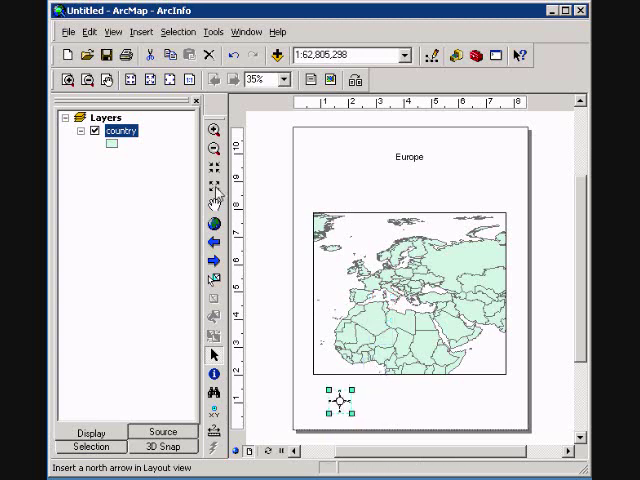
left_click(140, 32)
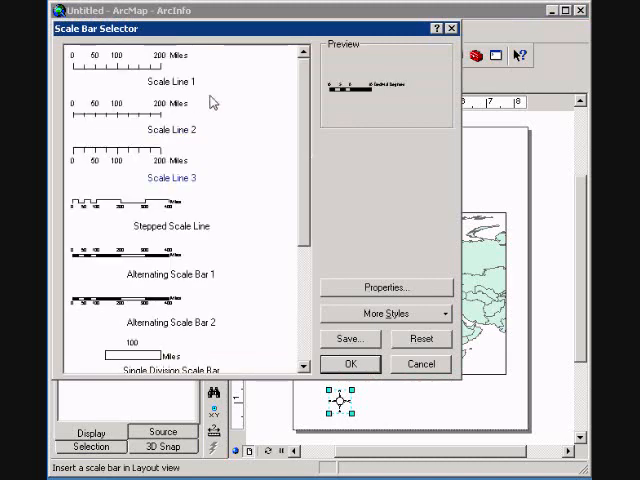
left_click(150, 116)
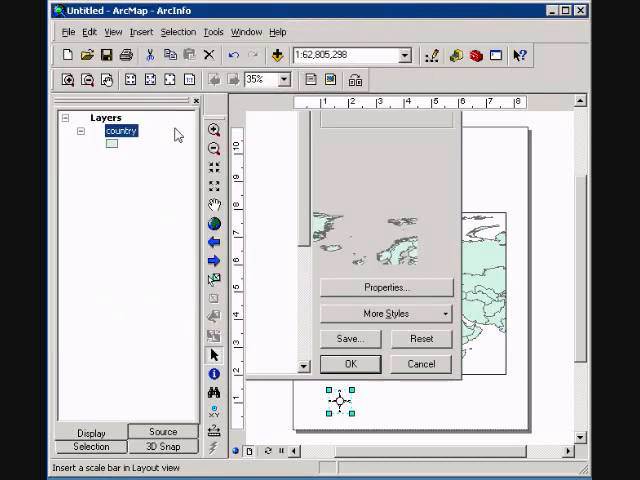
left_click(348, 364)
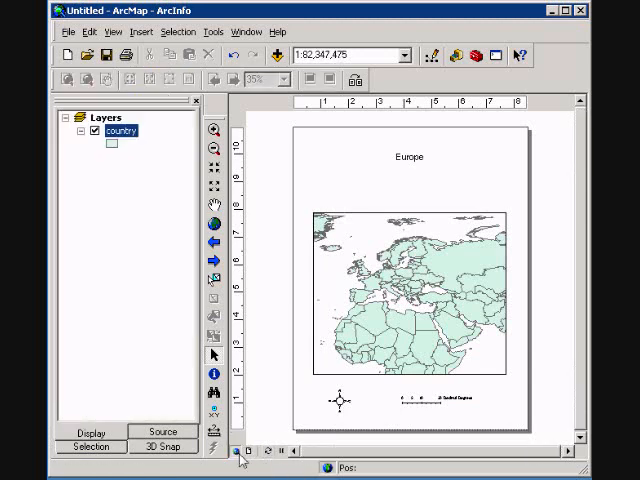
Switch between data view and layout view, ending on the data view of Europe
left_click(240, 448)
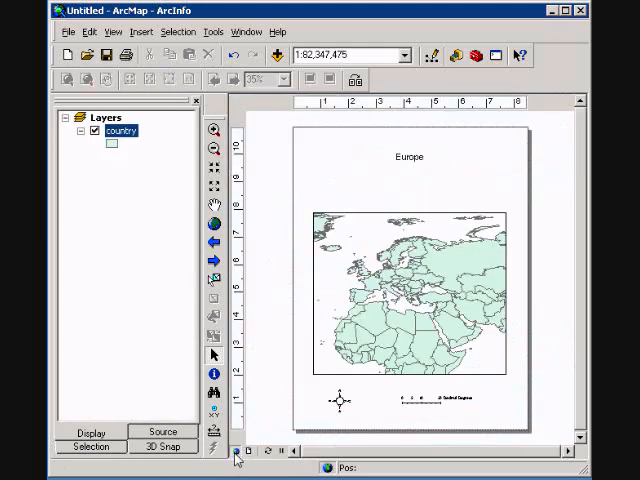
left_click(240, 452)
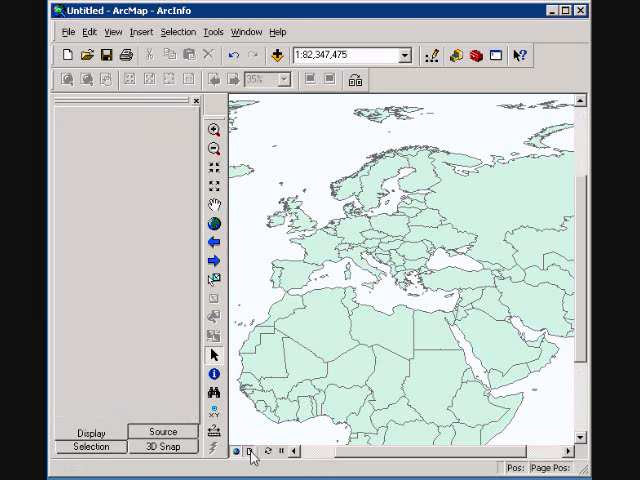
left_click(248, 452)
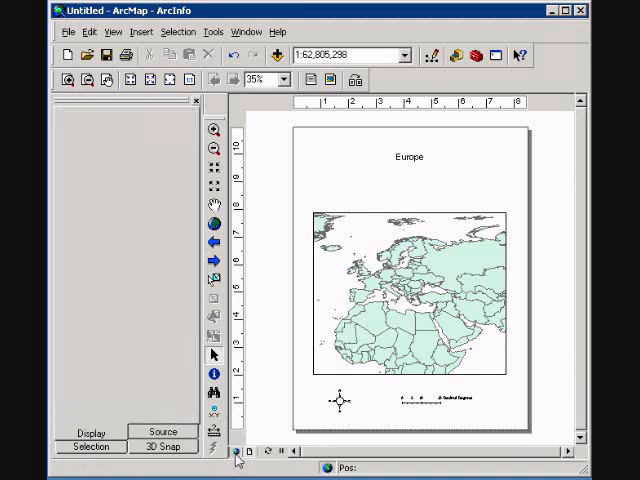
left_click(236, 458)
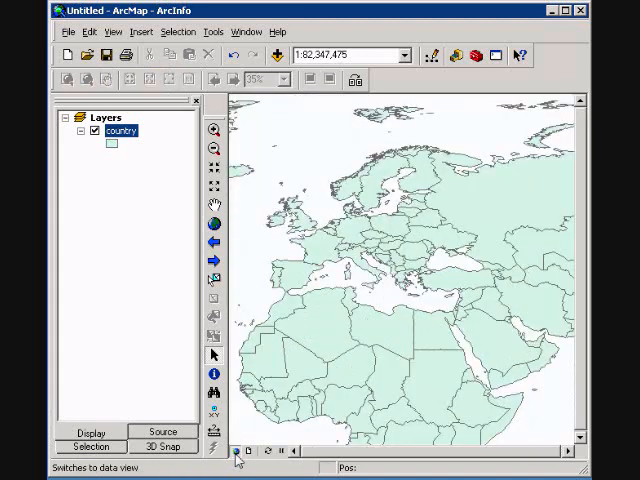